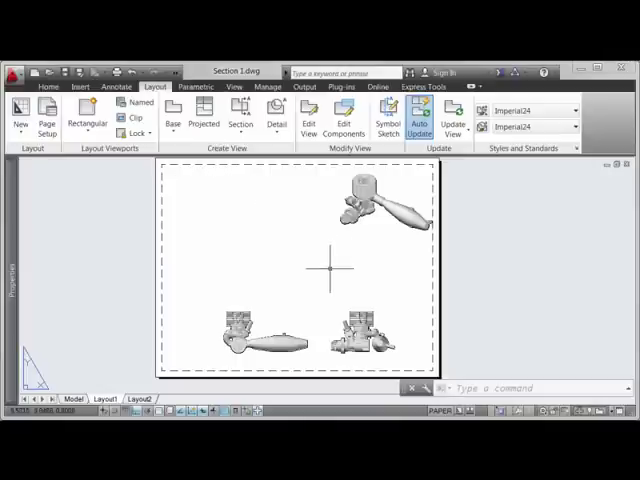
Start a full section view from the lower-left engine front view, labeled A.
{"action": "left_click", "coordinate": [240, 113]}
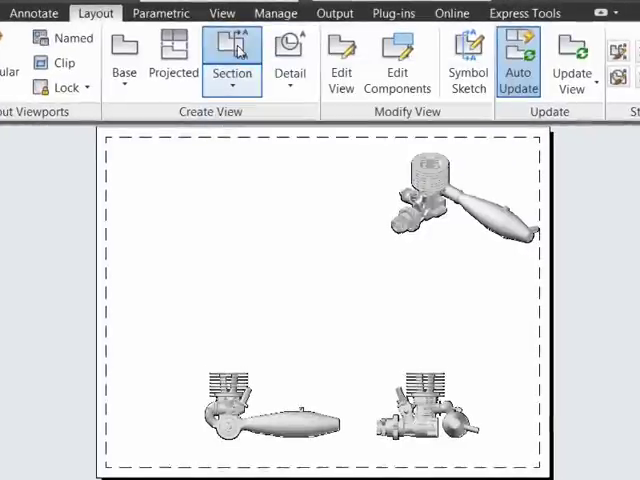
{"action": "left_click", "coordinate": [231, 60]}
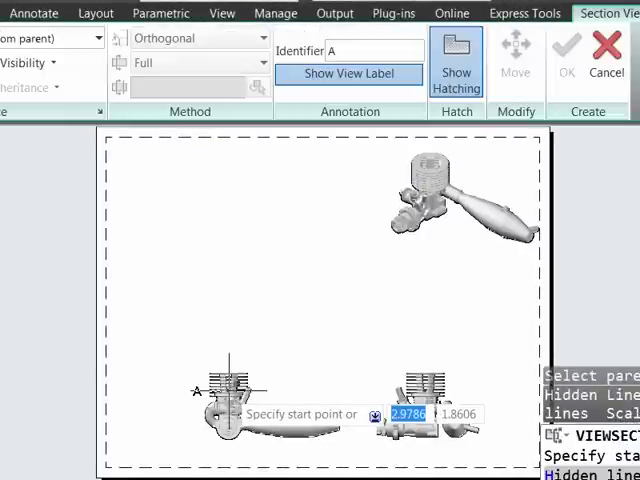
{"action": "mouse_move", "coordinate": [186, 398]}
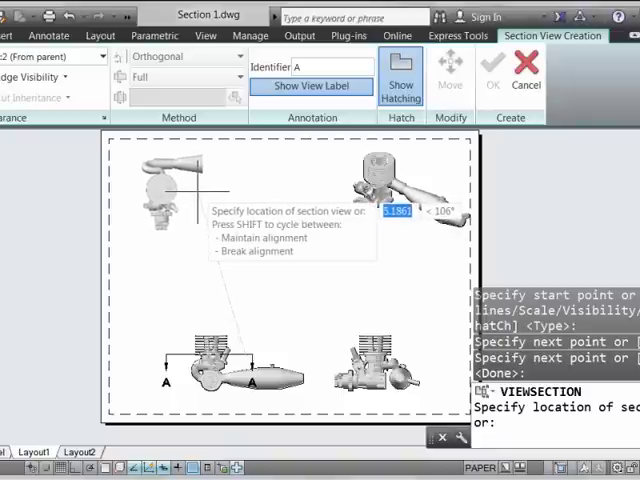
Review section options and finish the hatched SECTION A-A view at scale 1:2.
{"action": "right_click", "coordinate": [180, 195]}
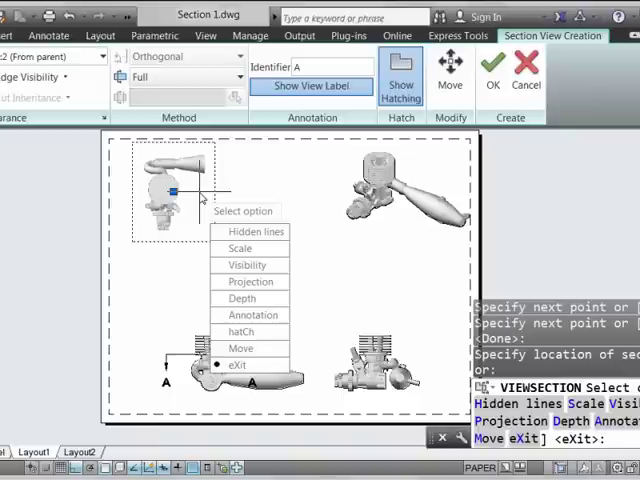
{"action": "mouse_move", "coordinate": [240, 248]}
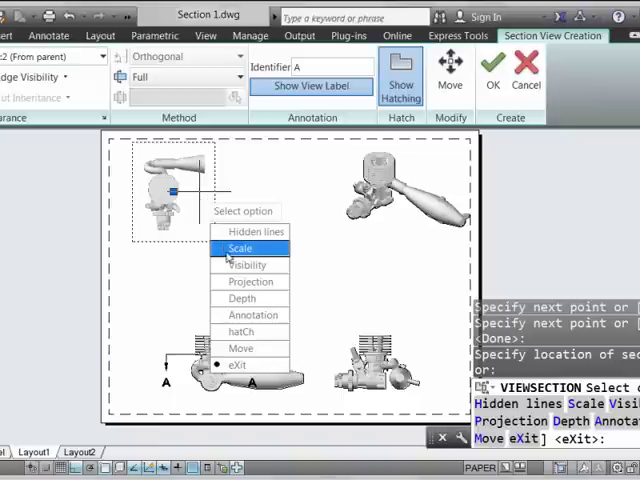
{"action": "mouse_move", "coordinate": [248, 264]}
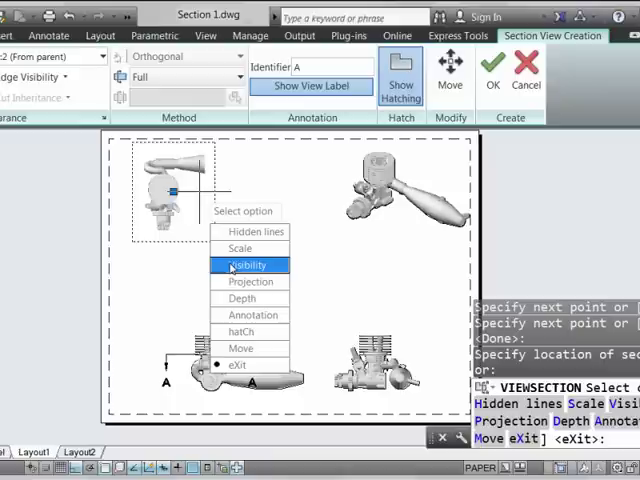
{"action": "mouse_move", "coordinate": [245, 364]}
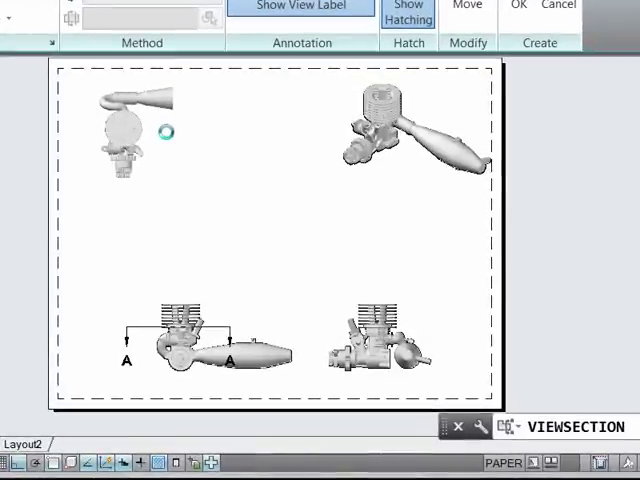
{"action": "left_click", "coordinate": [154, 131]}
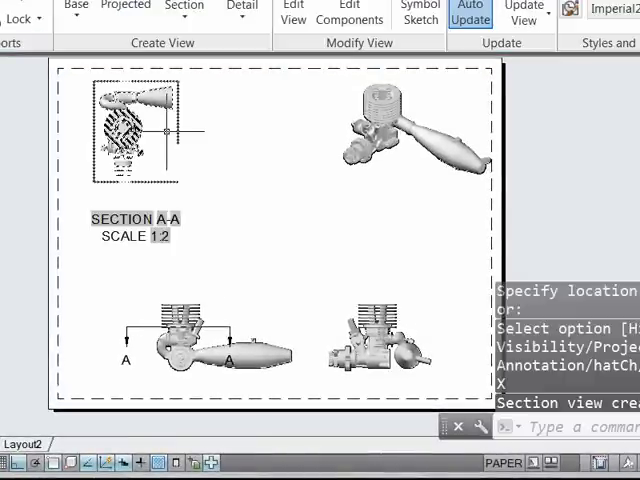